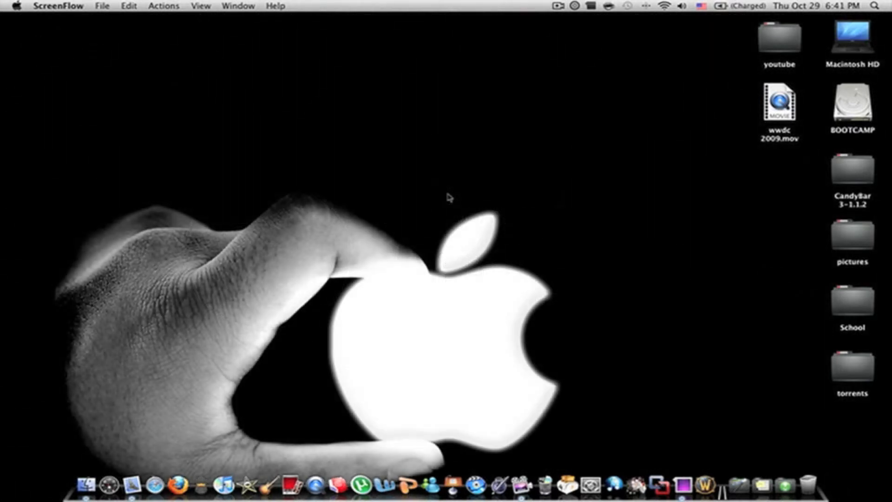
mouse_move(409, 296)
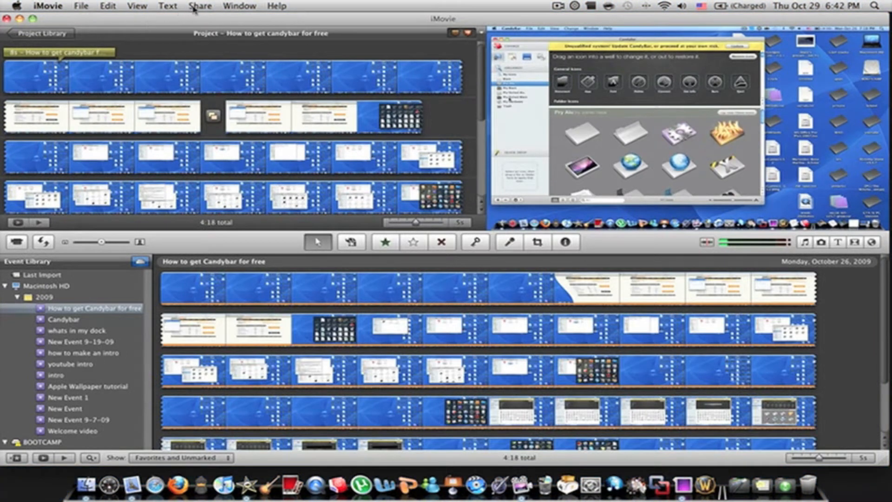
Start a QuickTime export of 'How to get candybar for free.mov' and reach its movie settings.
click(208, 7)
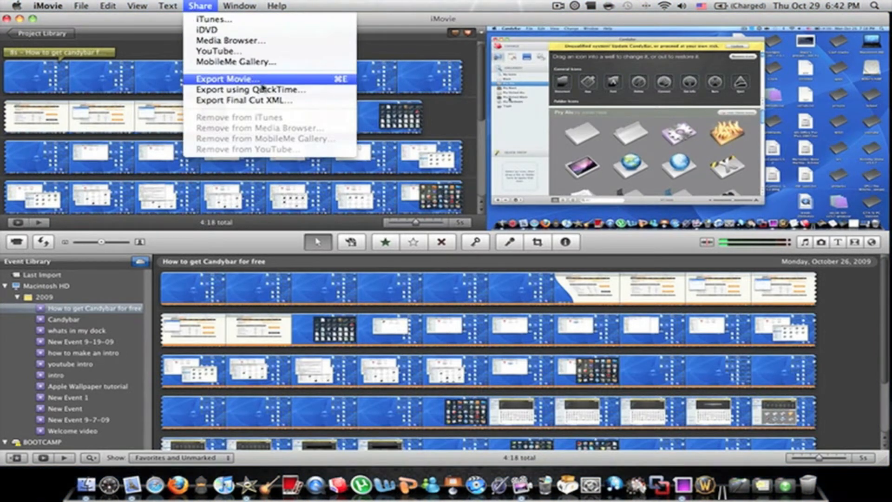
click(249, 89)
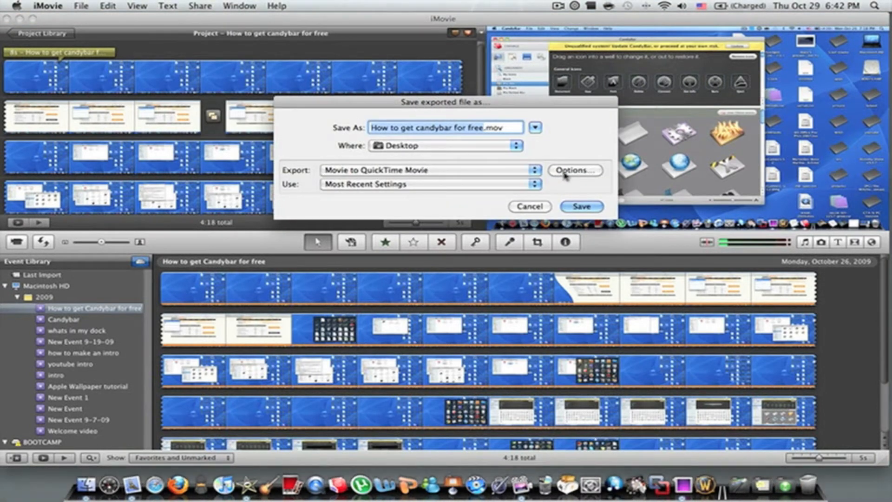
click(575, 171)
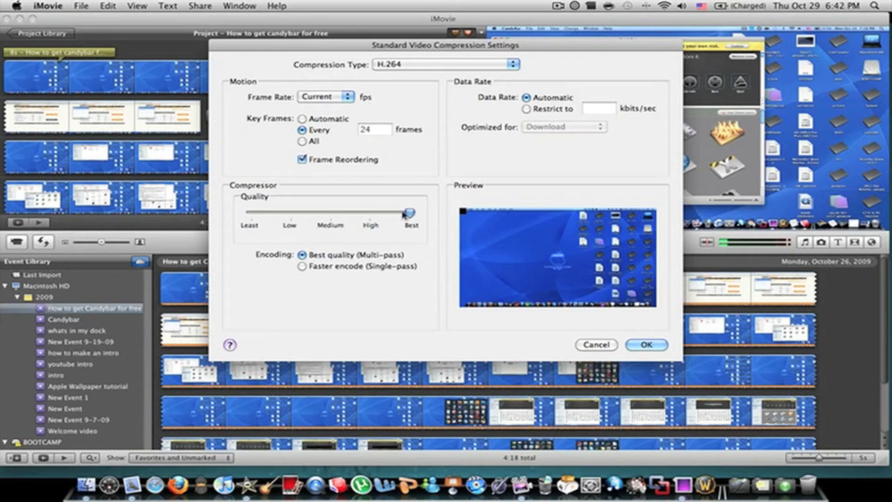
Confirm H.264 compression with the Quality slider at Best and multi-pass encoding.
drag(409, 212, 370, 213)
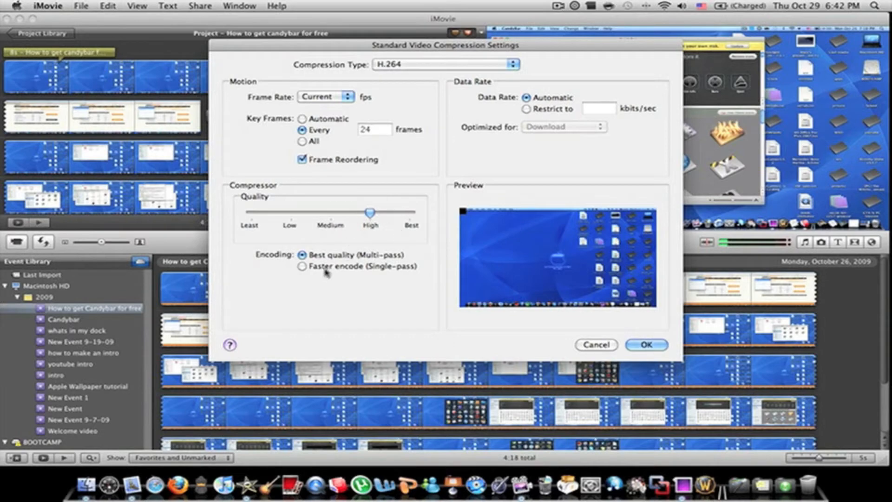
click(445, 64)
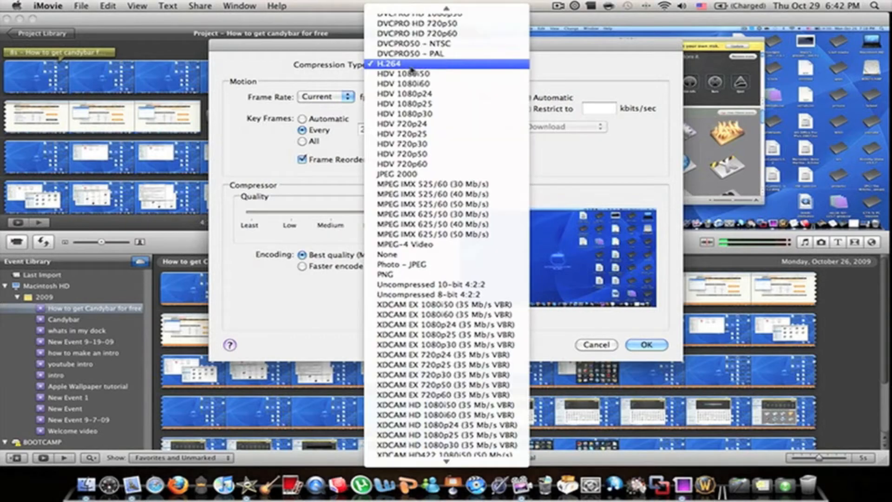
click(390, 63)
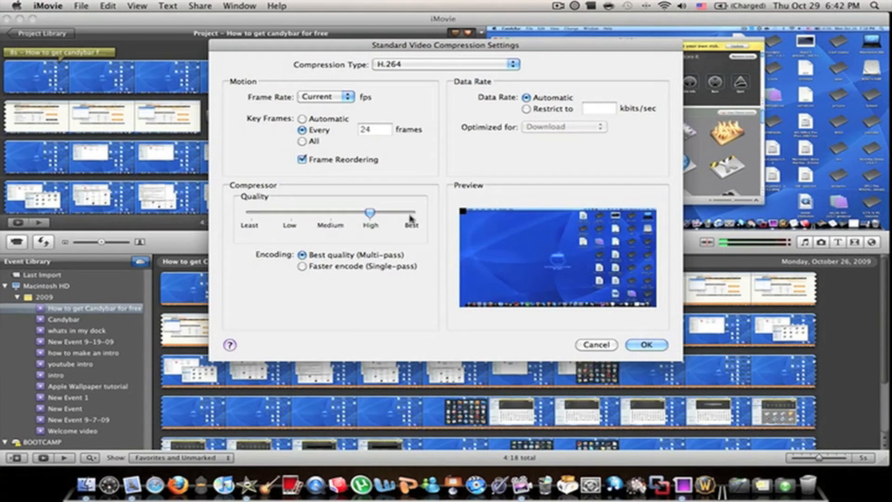
drag(371, 213, 370, 213)
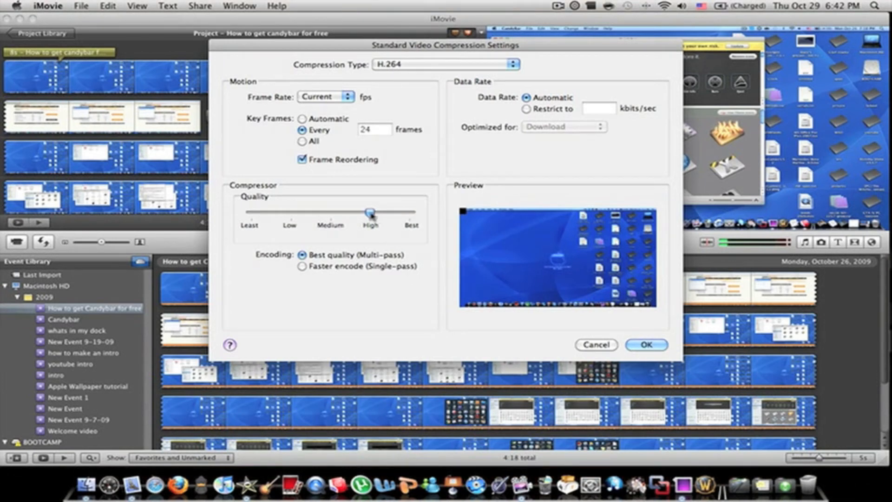
drag(370, 213, 410, 213)
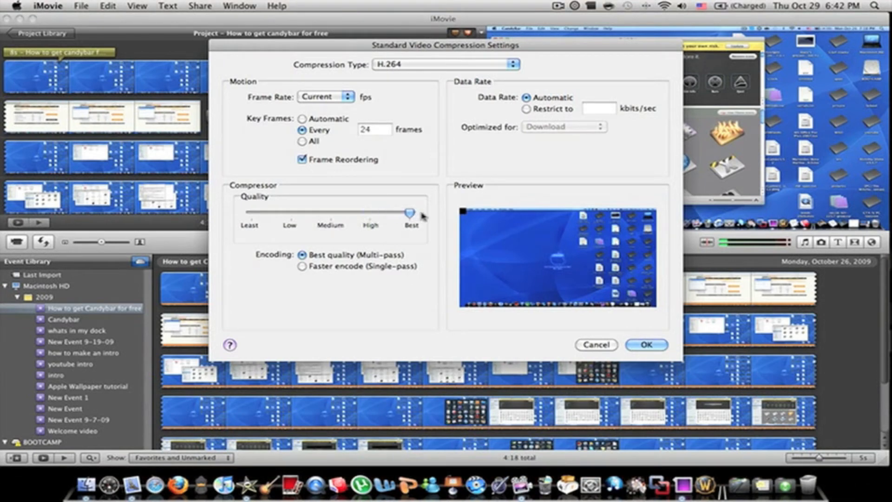
click(647, 345)
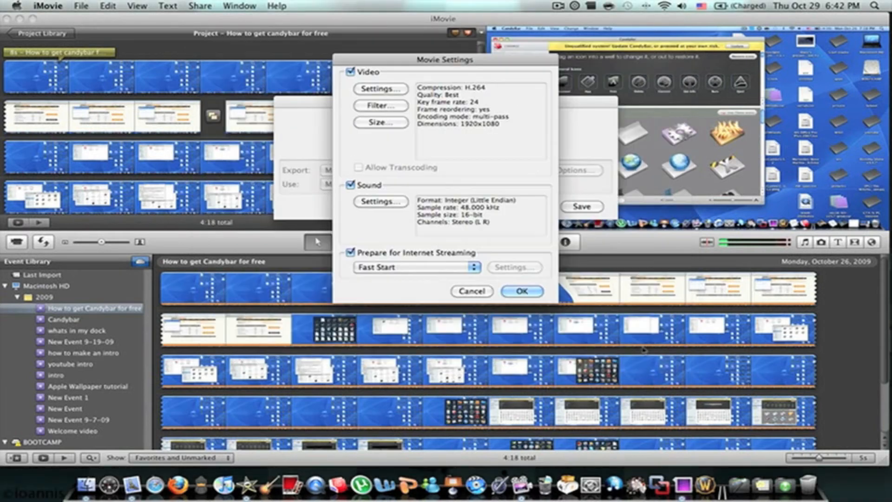
Set the export dimensions back to 1920 × 1080 HD after trying 1280 × 720, and confirm.
click(381, 121)
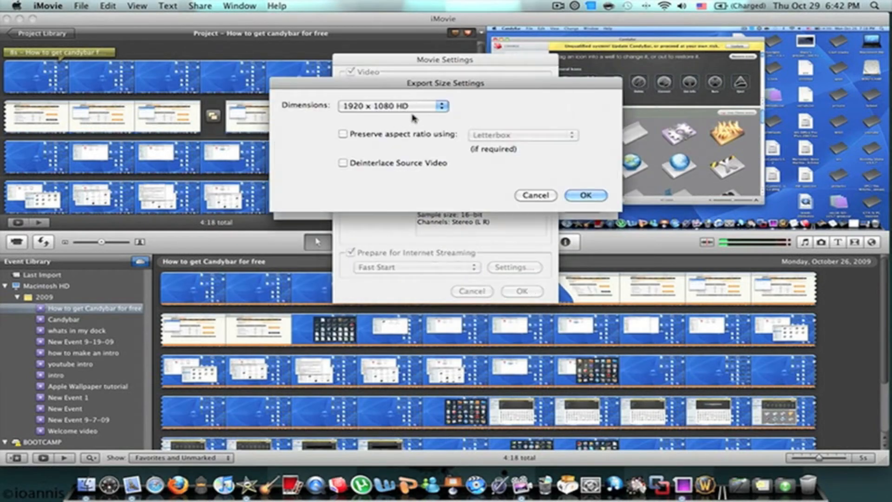
click(393, 105)
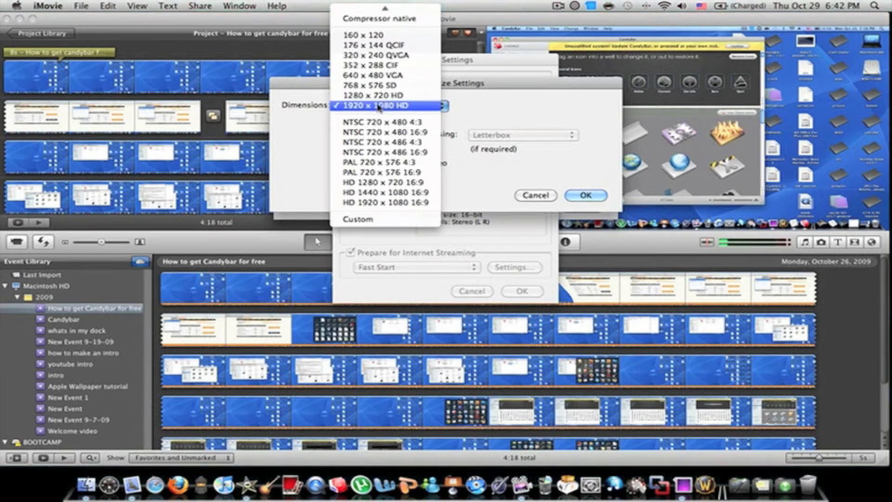
click(379, 106)
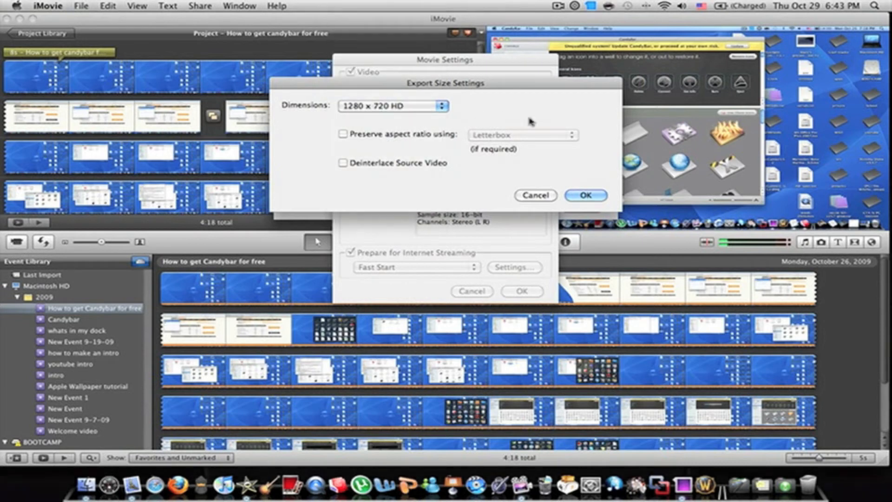
click(391, 106)
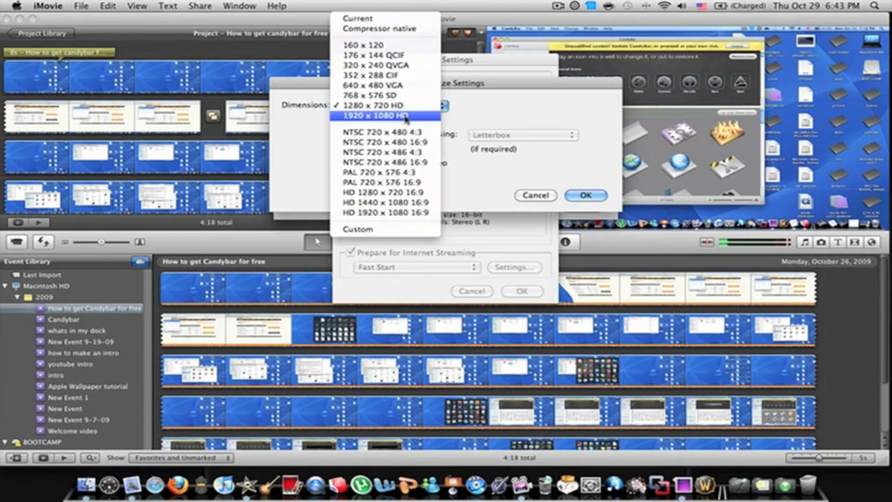
mouse_move(370, 104)
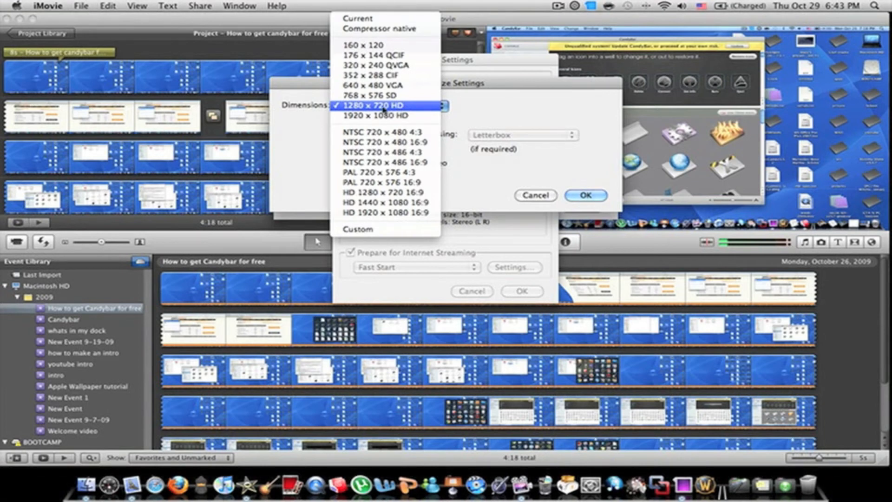
click(377, 115)
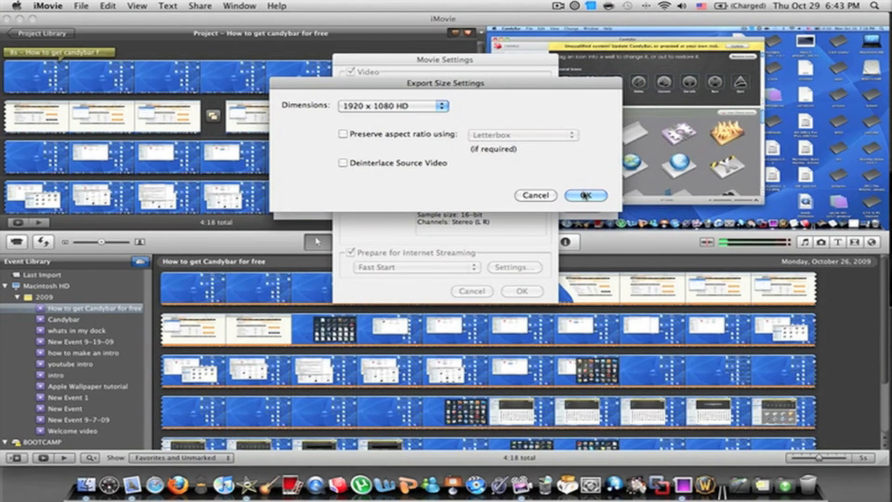
click(585, 195)
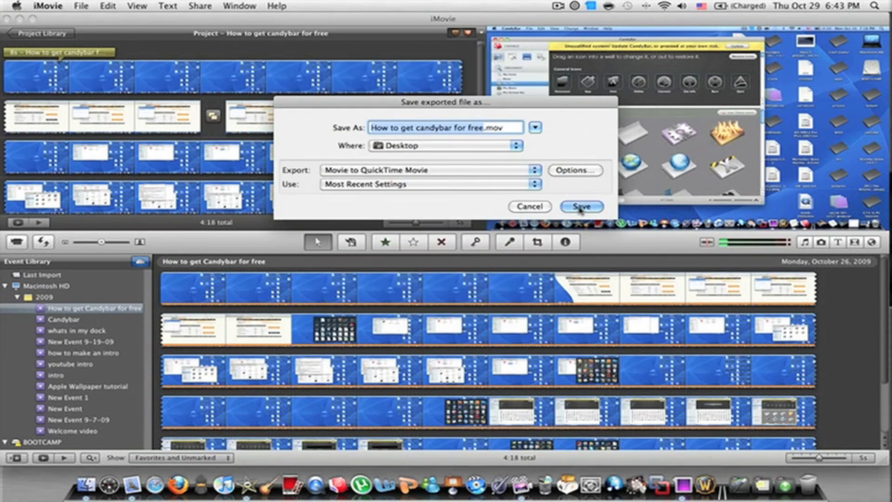